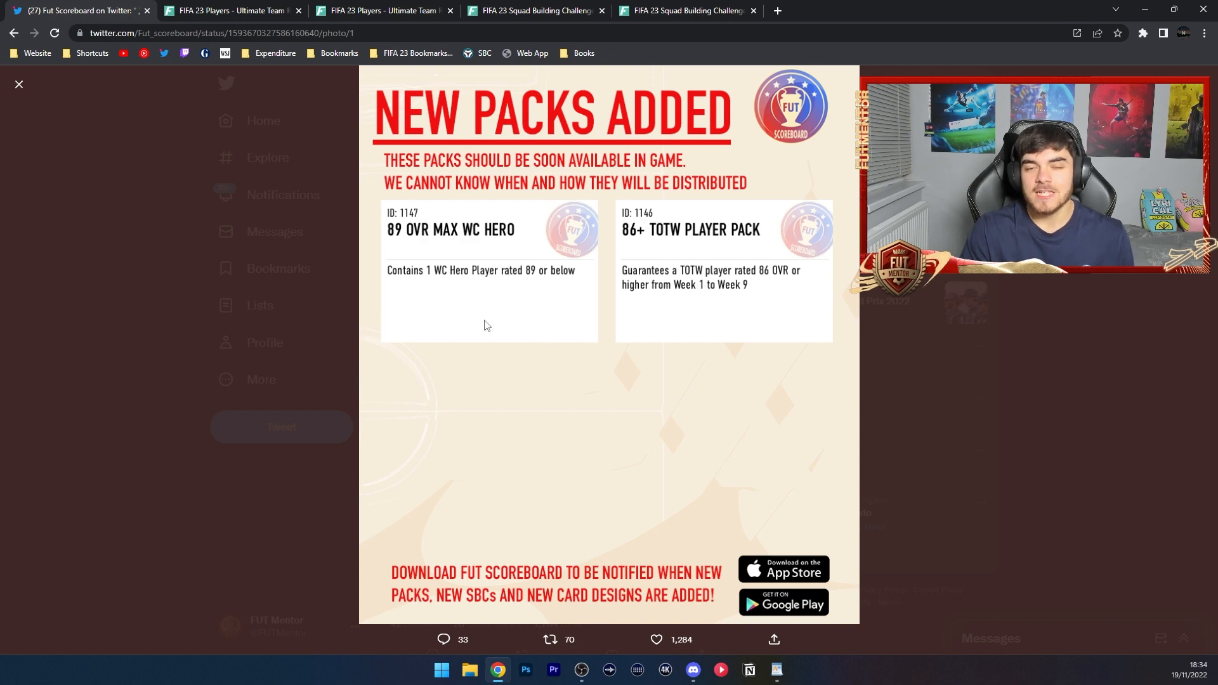
mouse_move(496, 385)
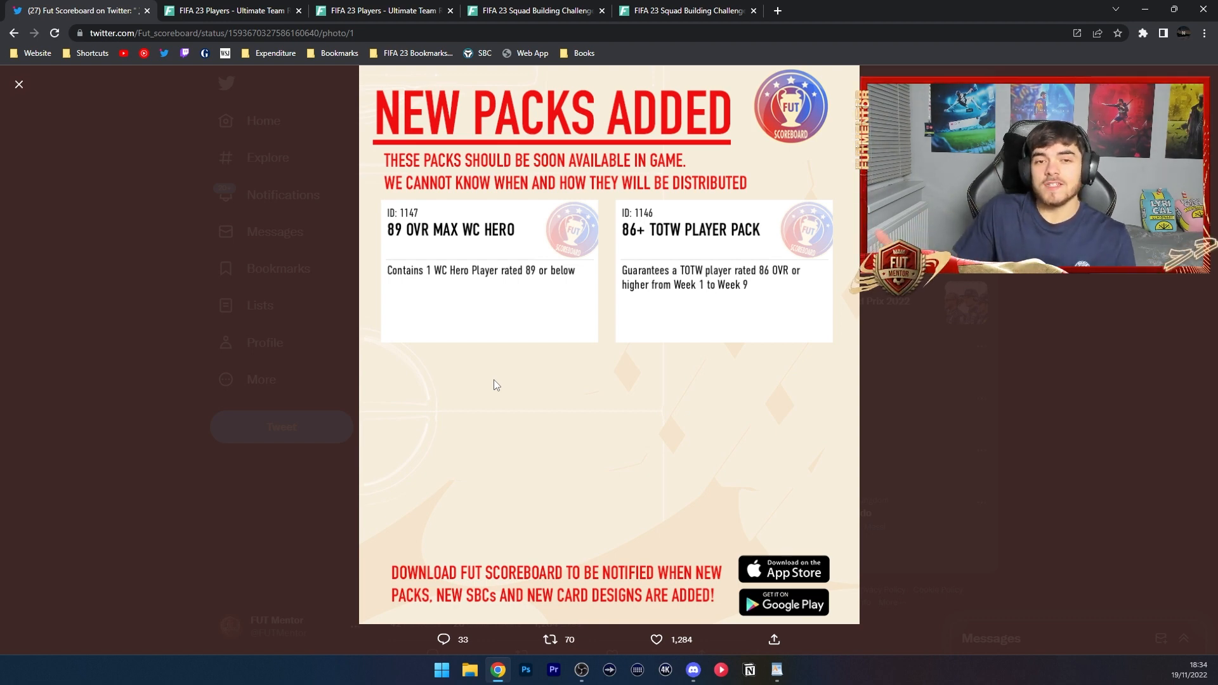
Step: Show FUTBIN's World Cup Heroes rated 80–89, sorted by price with Yaya Touré at 2.04M
click(229, 10)
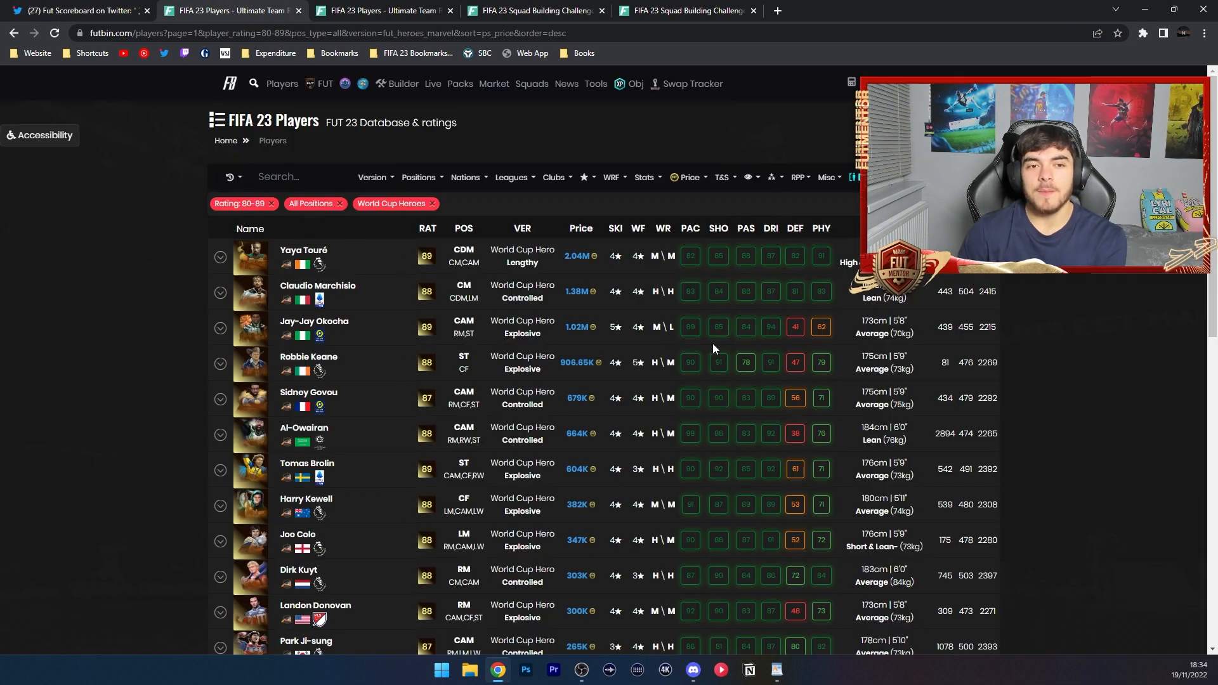
mouse_move(1139, 337)
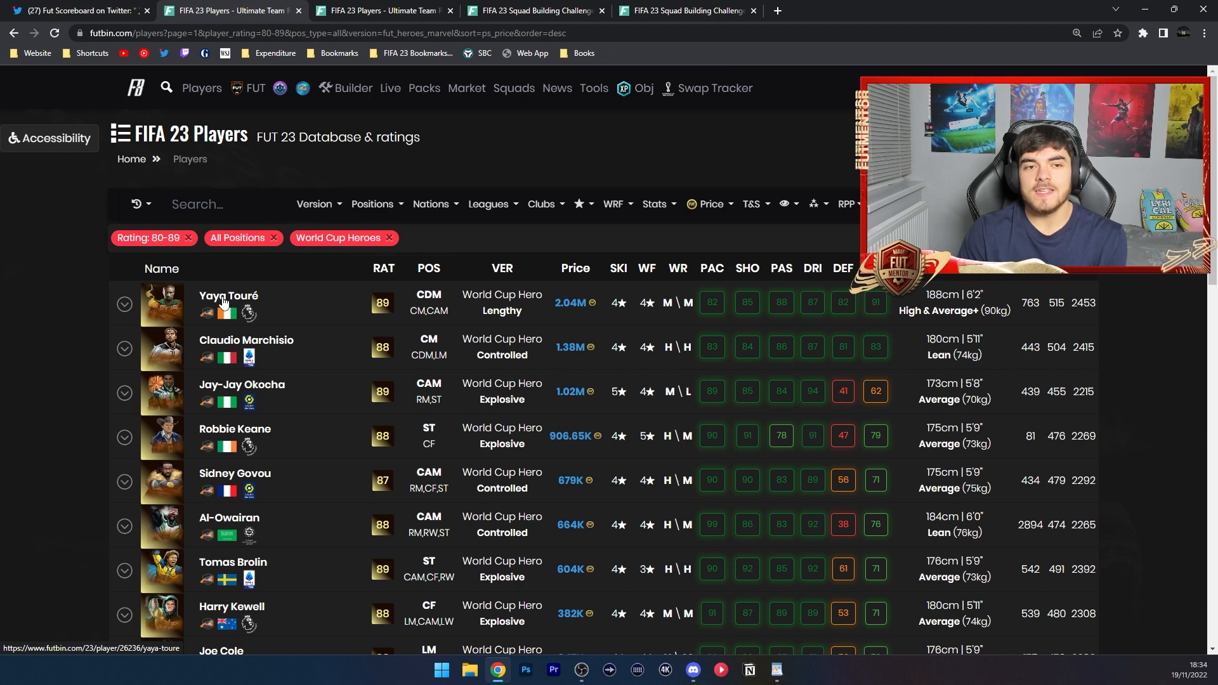
mouse_move(228, 303)
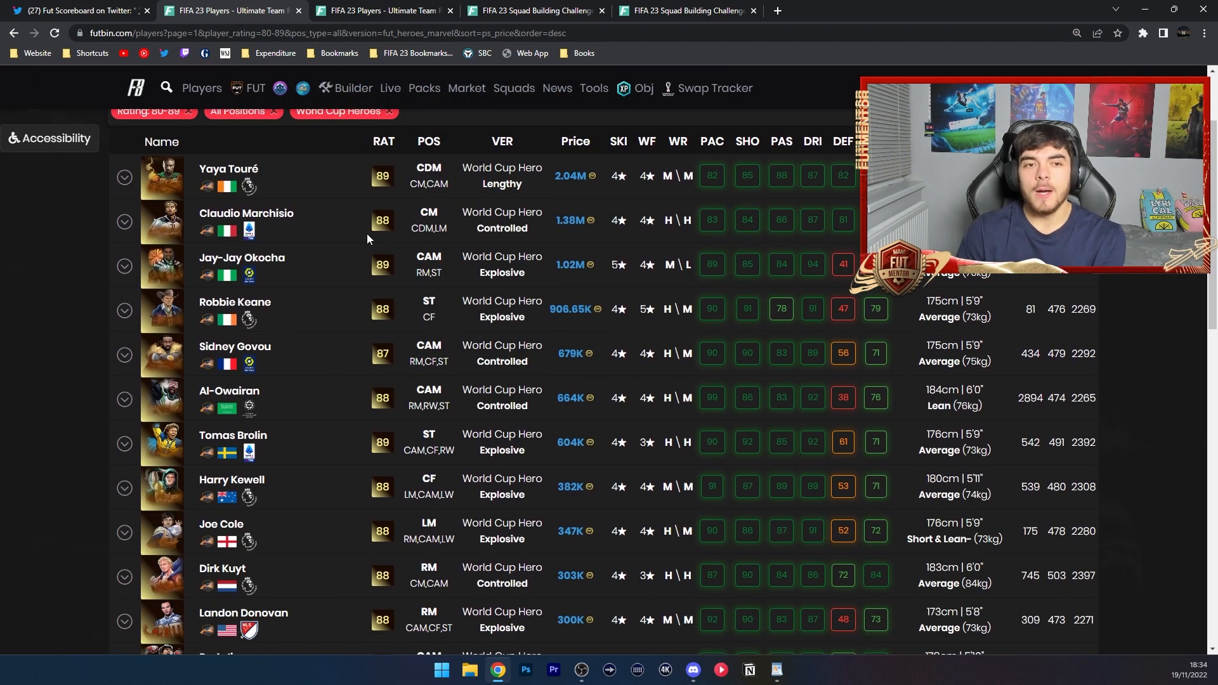
mouse_move(247, 220)
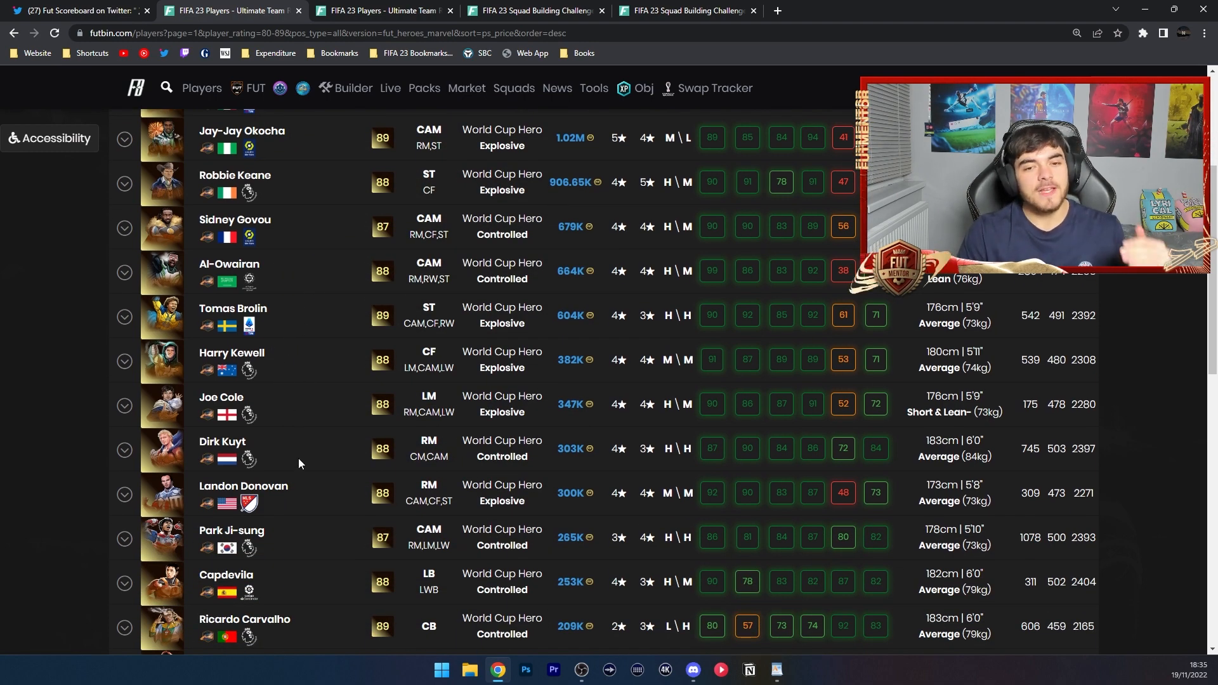
mouse_move(356, 469)
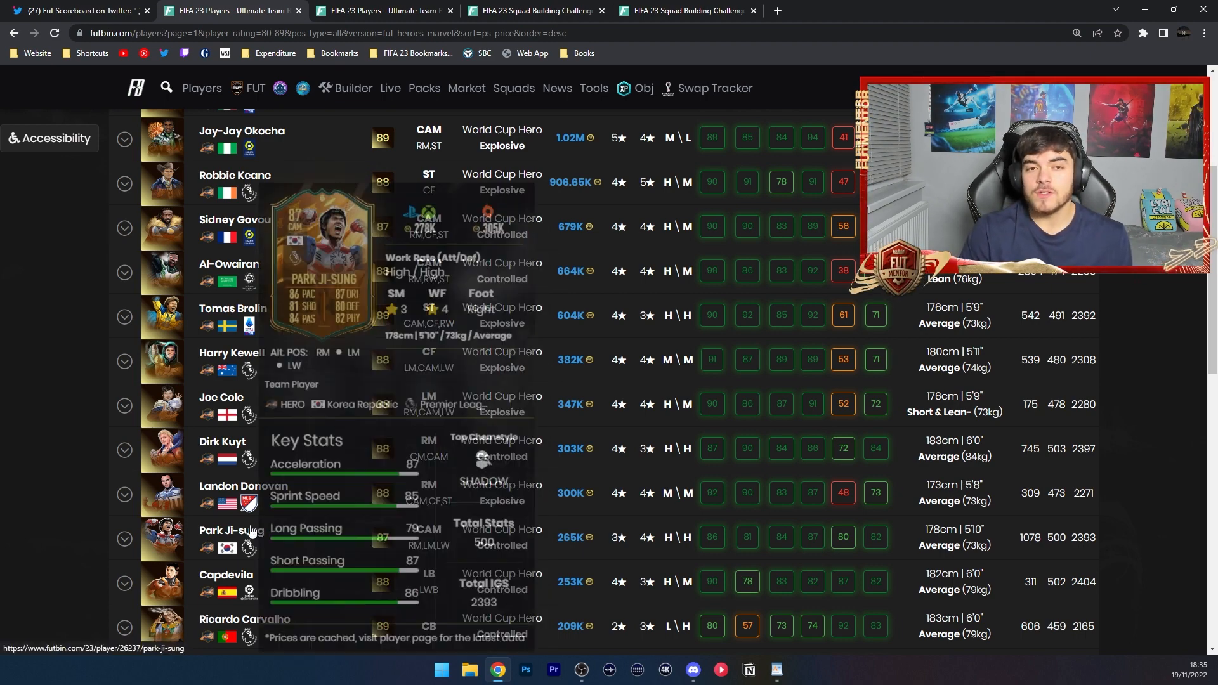
mouse_move(637, 395)
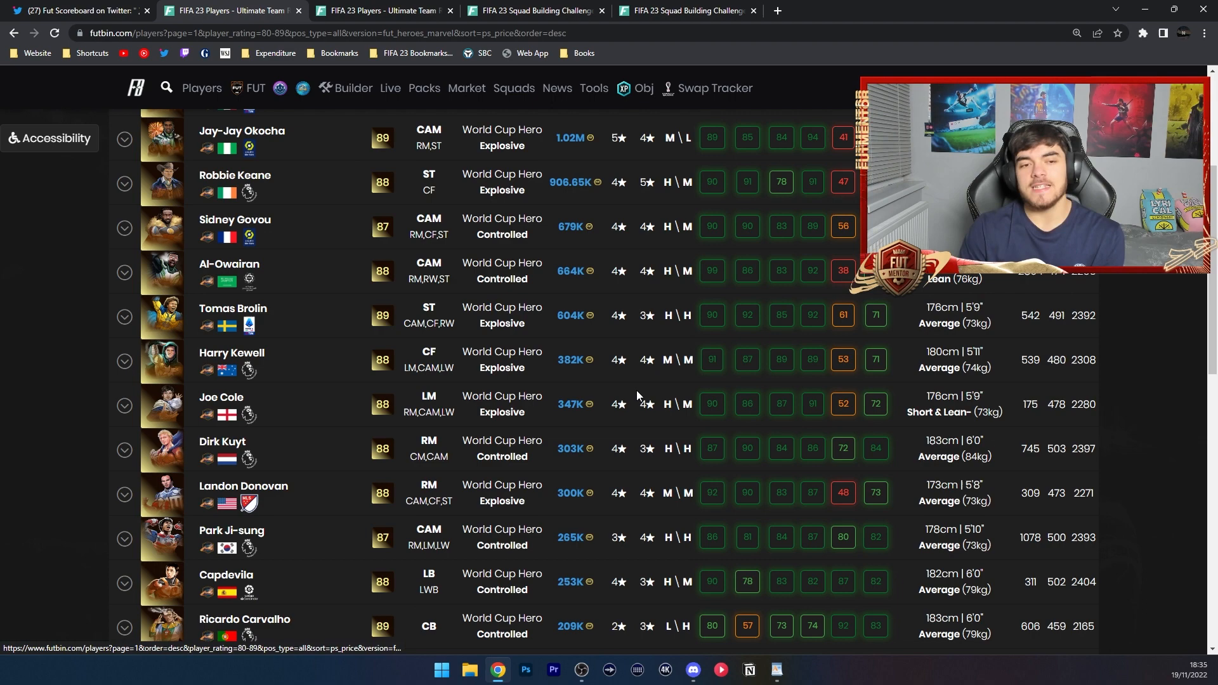
Step: Scroll to the cheapest World Cup Heroes, such as Peter Crouch at 14.5K
scroll(down, 3)
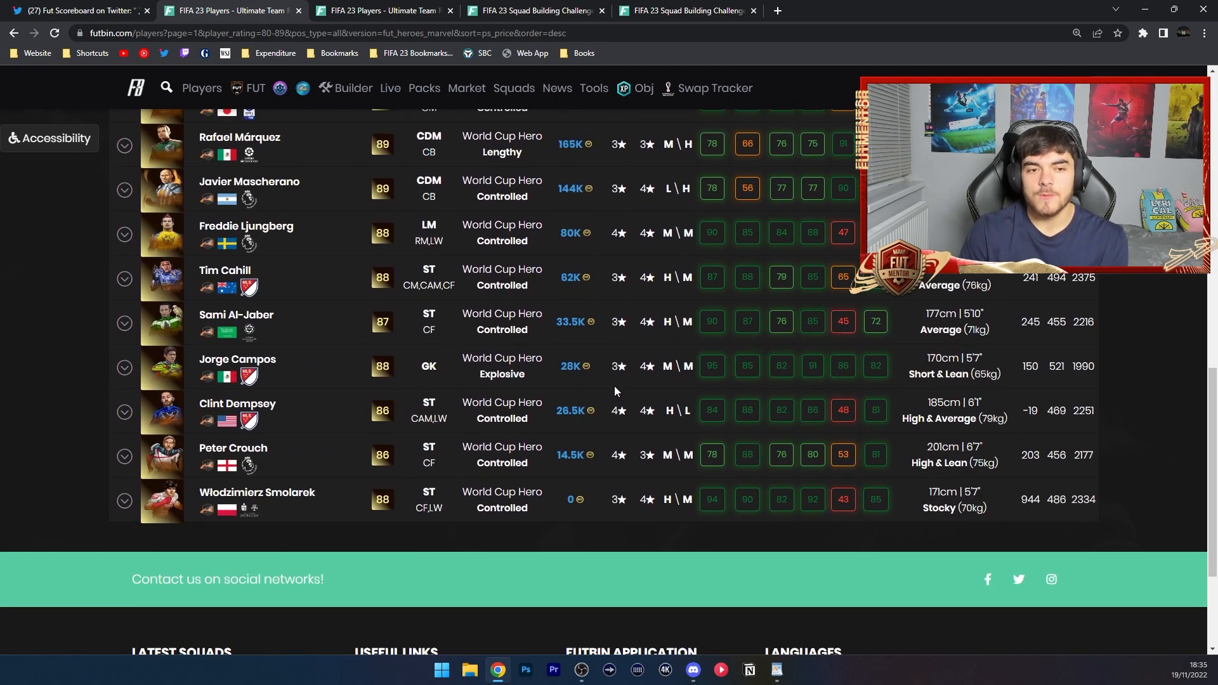
scroll(down, 3)
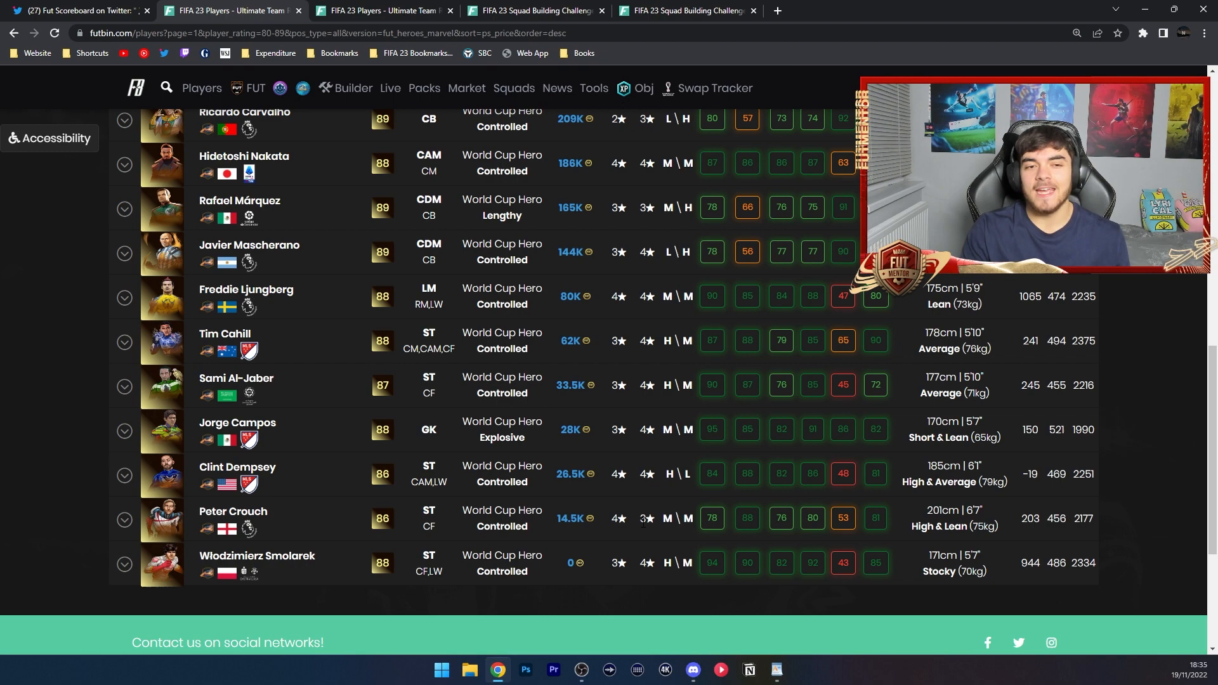
mouse_move(270, 423)
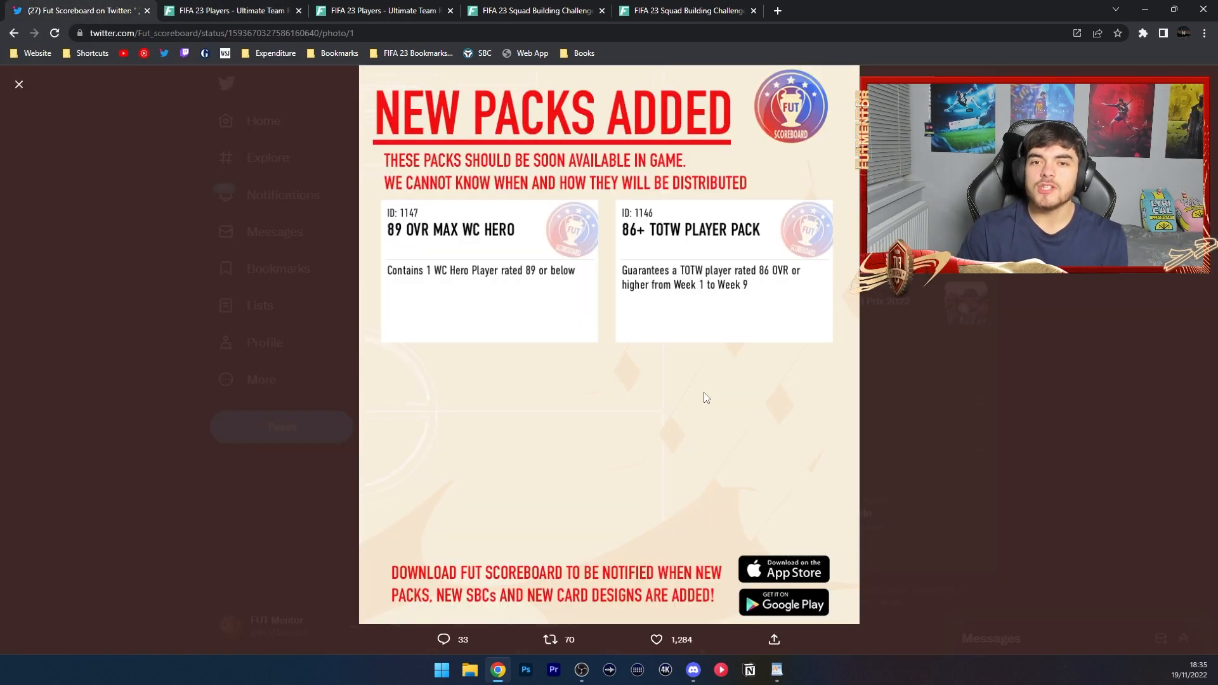
mouse_move(714, 426)
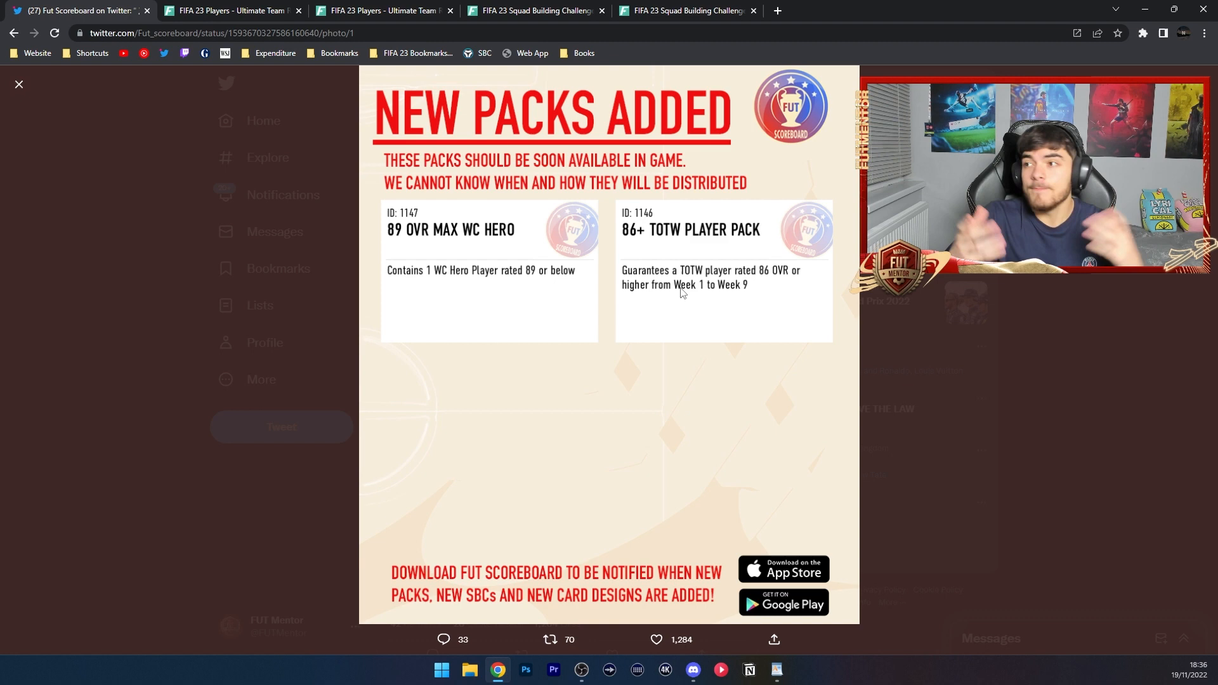
mouse_move(478, 193)
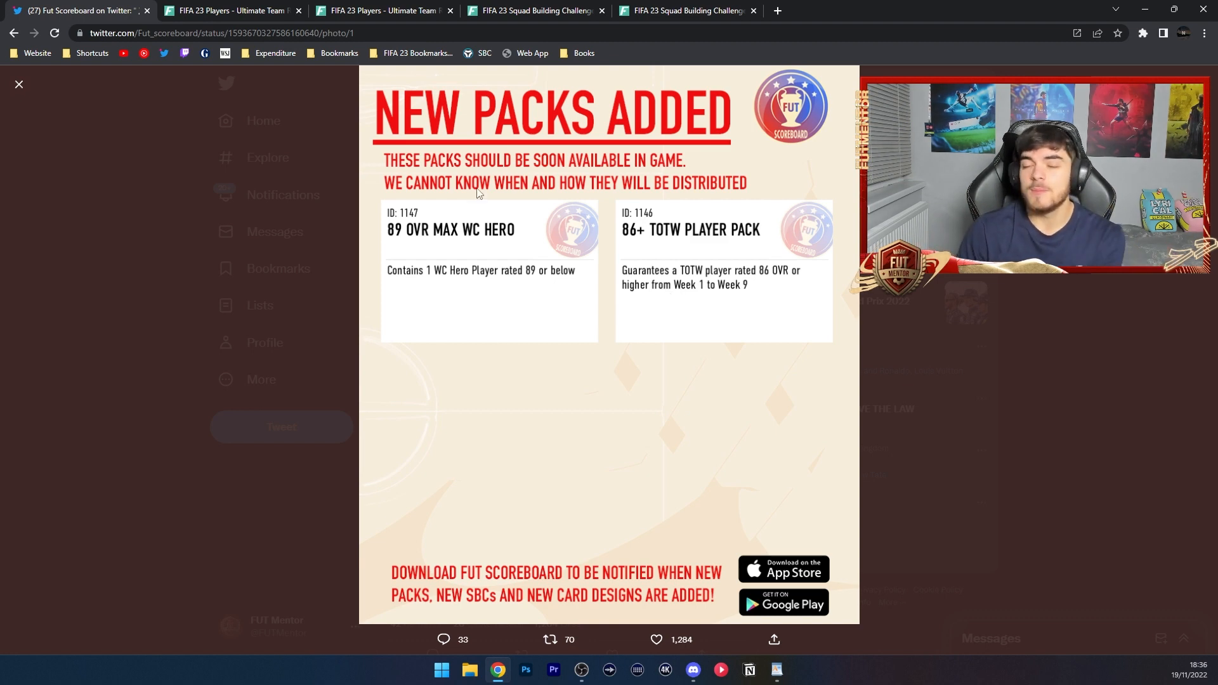
click(383, 10)
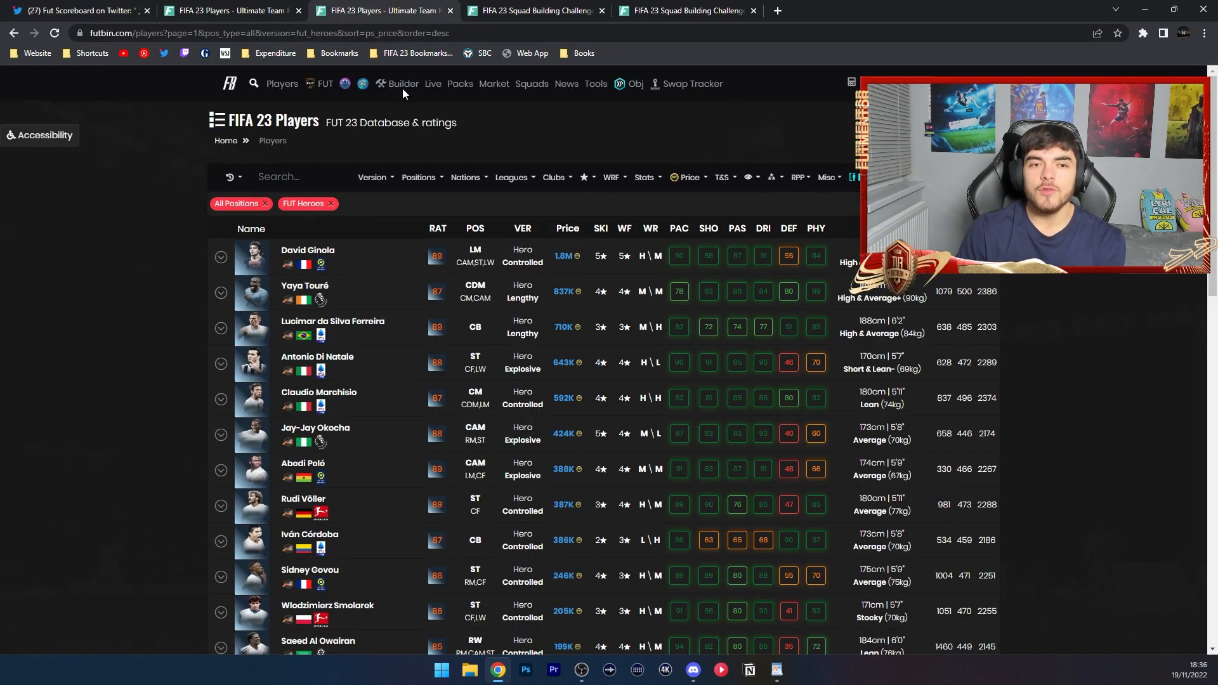
Step: Bring up the expired Max. 87 FUT Hero Upgrade SBC, about 74K console and 77K PC
click(682, 10)
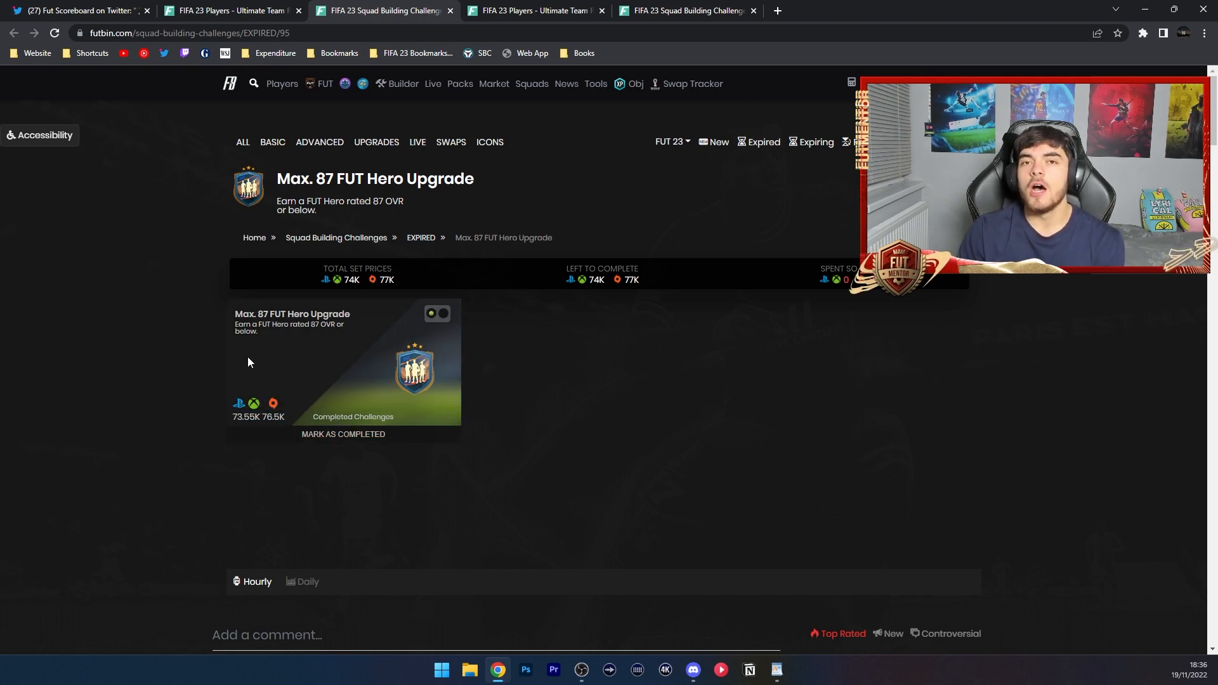
mouse_move(439, 288)
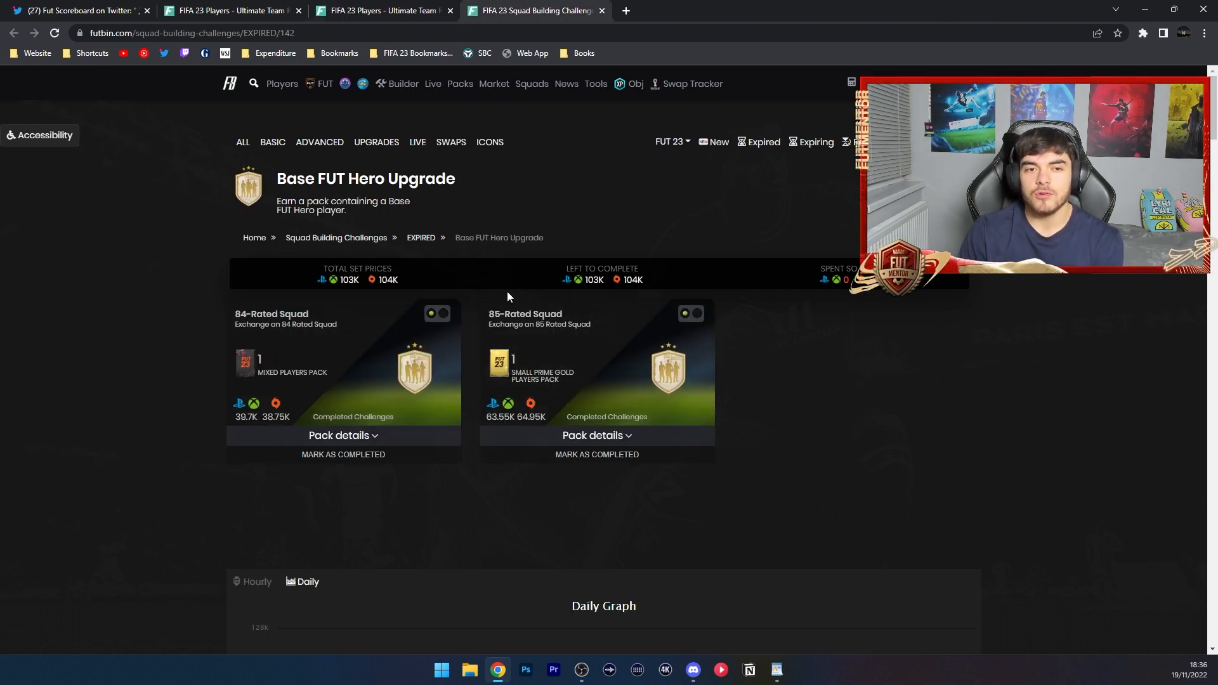
Step: Flip the 85-Rated Squad card to its requirements and highlight the minimum 86 OVR
scroll(down, 3)
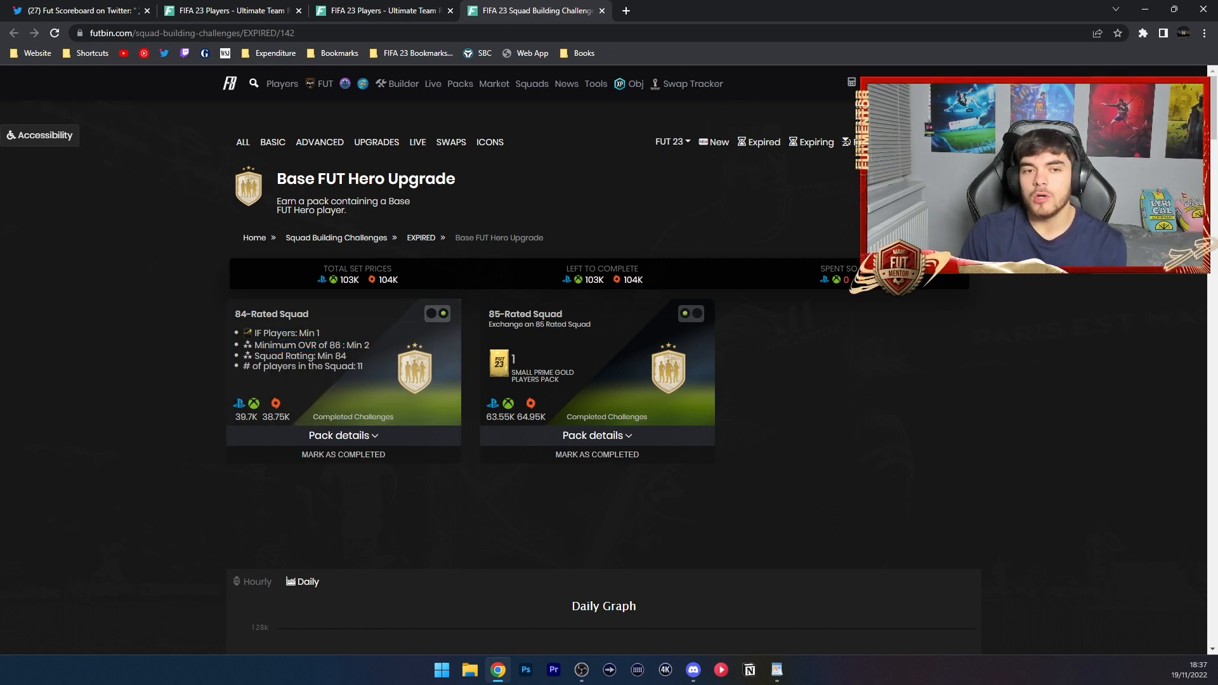
double_click(330, 345)
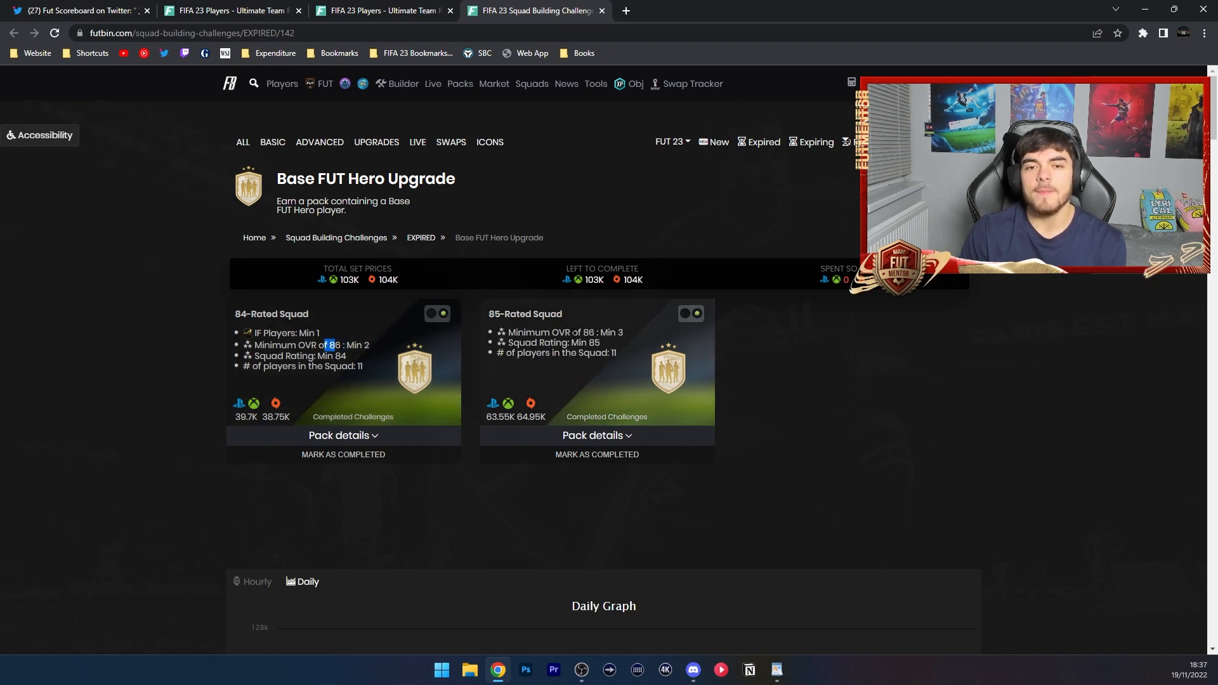
drag(536, 342, 591, 343)
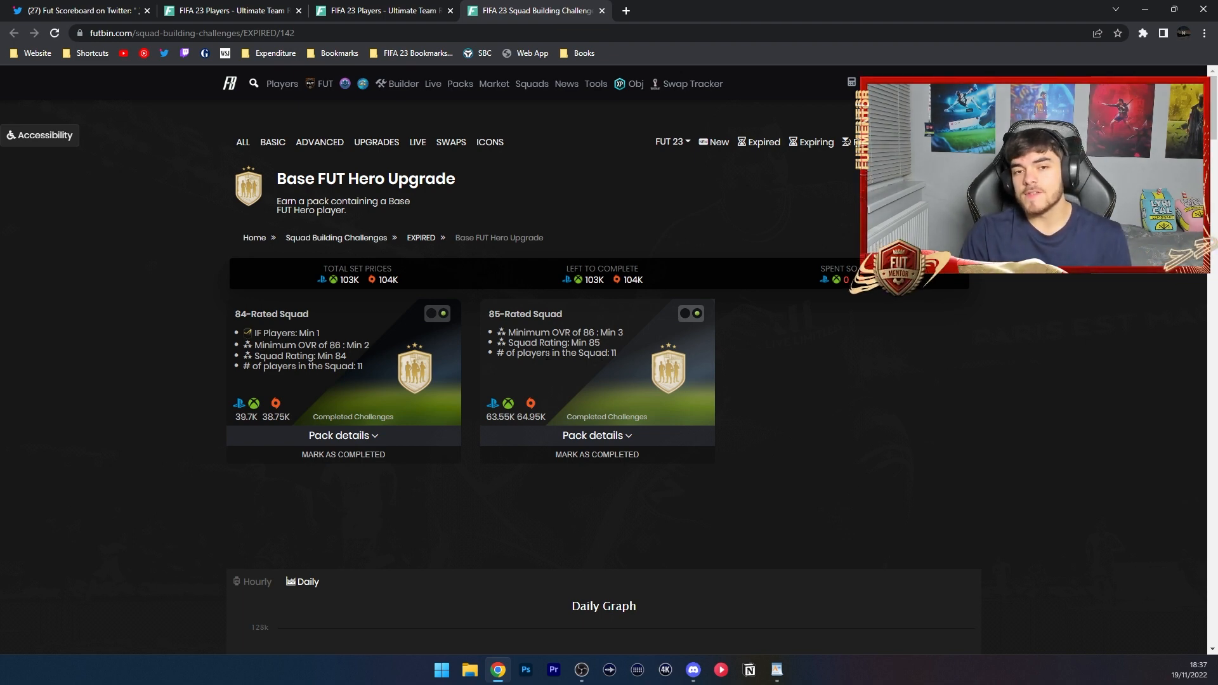
Step: Flip the 84-Rated Squad card, then return to the FUT Heroes price list
double_click(544, 343)
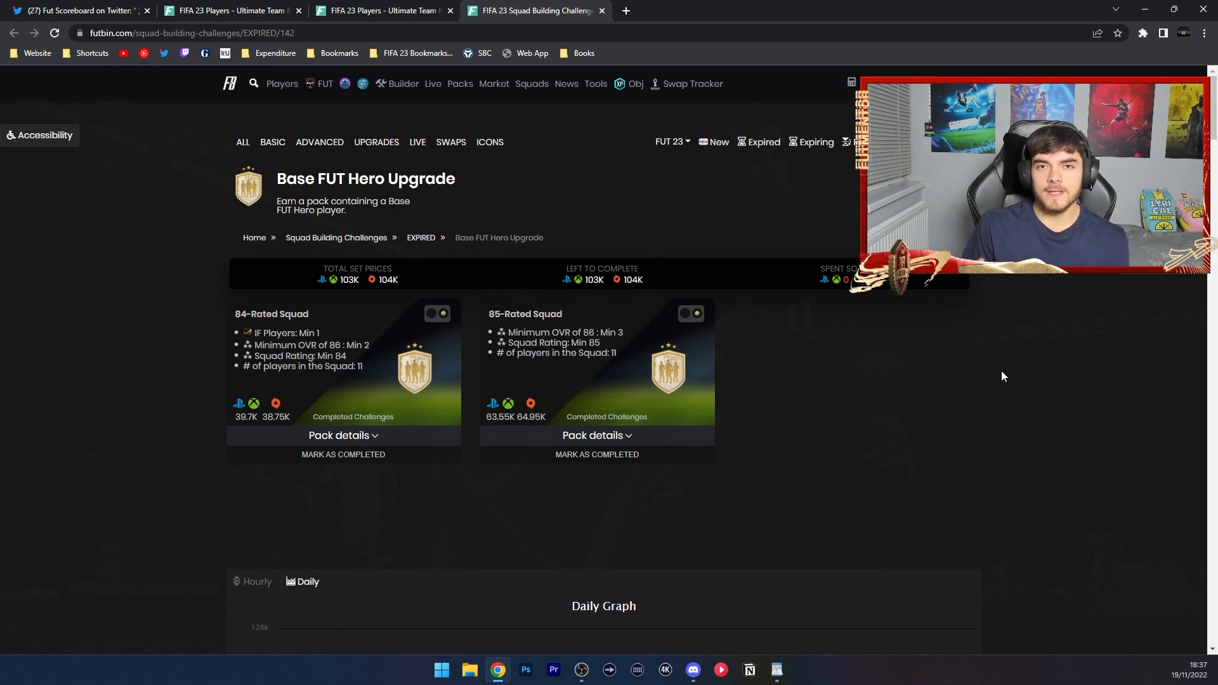
click(403, 84)
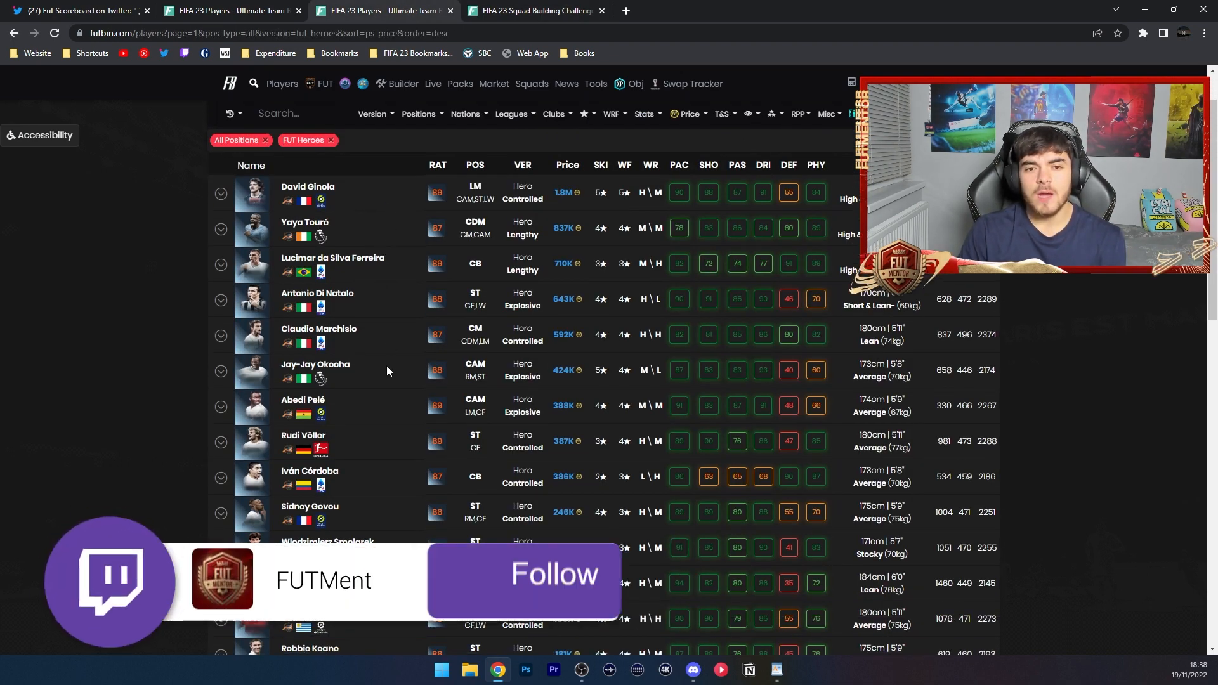
click(554, 579)
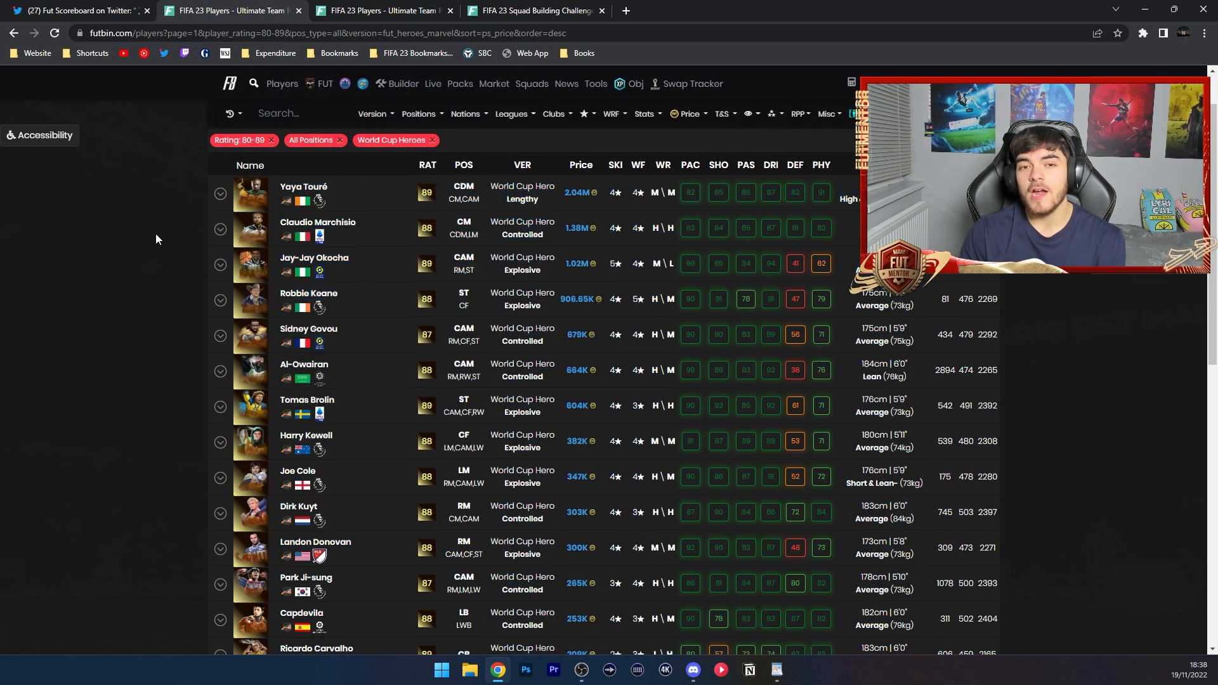
mouse_move(308, 293)
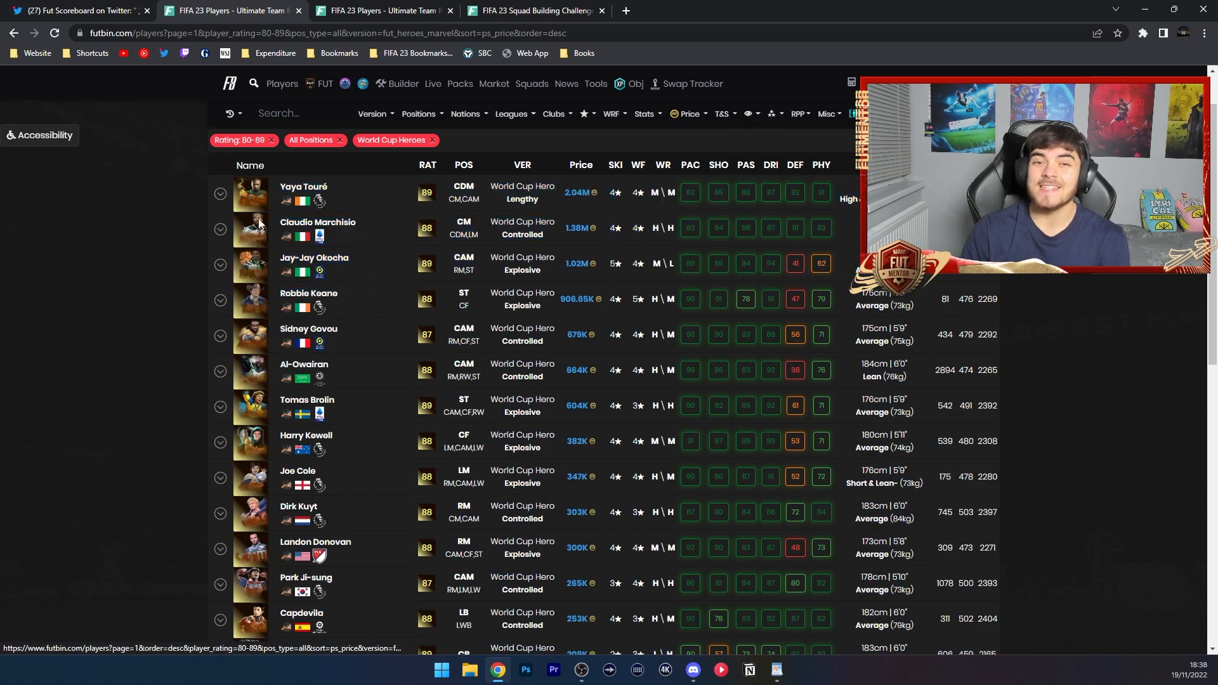
mouse_move(392, 167)
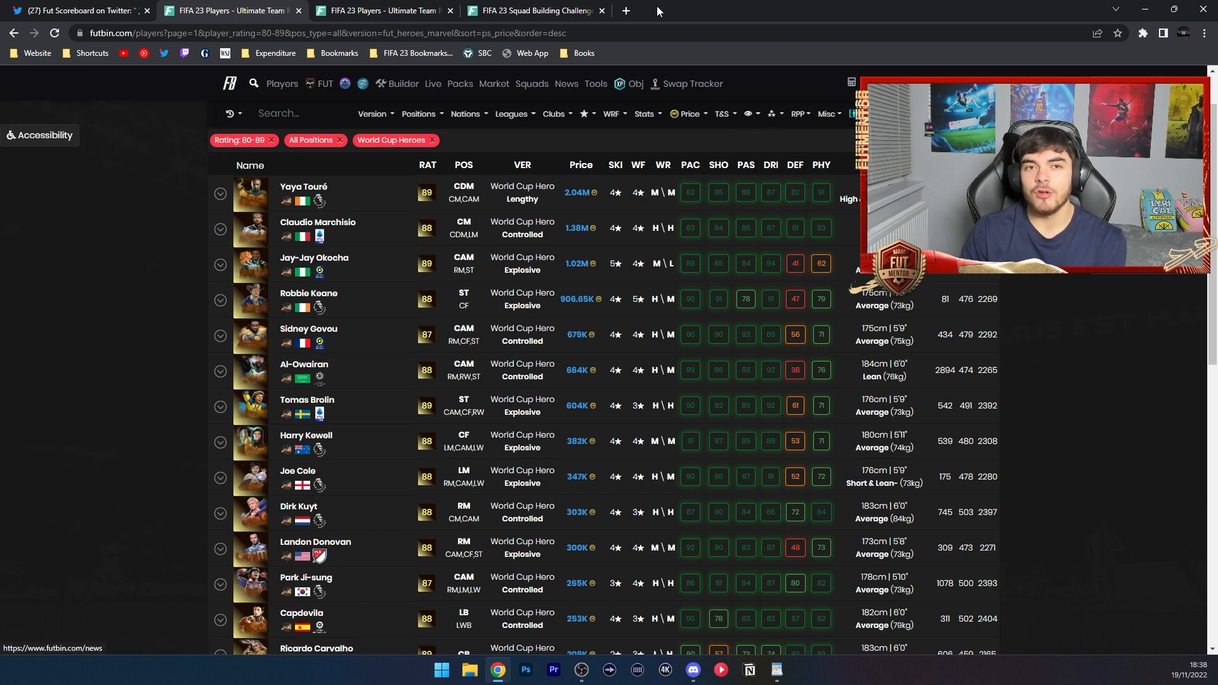
Step: Revisit the Base FUT Hero Upgrade SBC, then return to Twitter's New Packs Added image
click(534, 10)
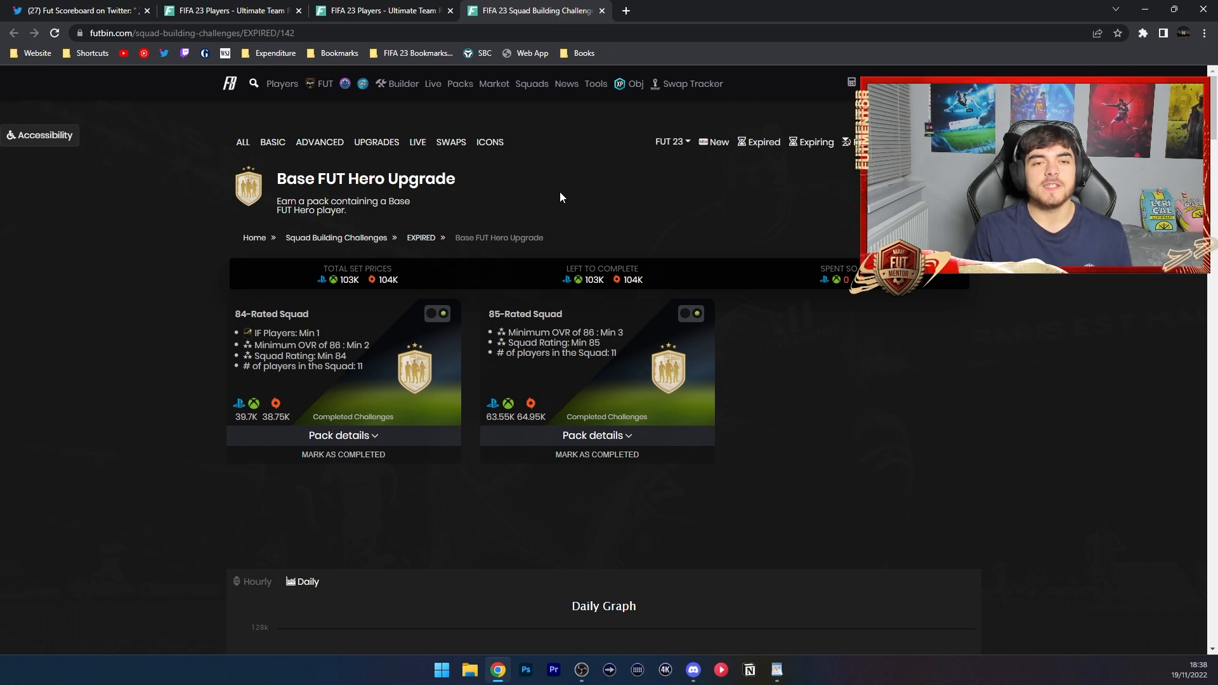
click(74, 10)
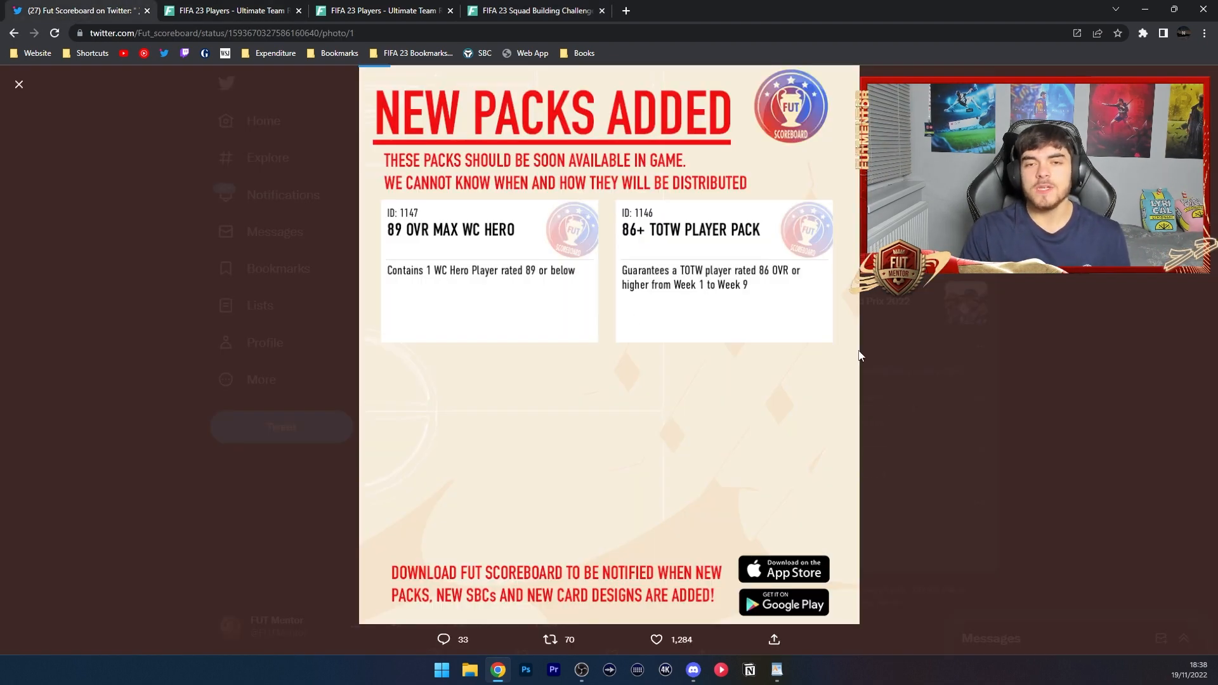